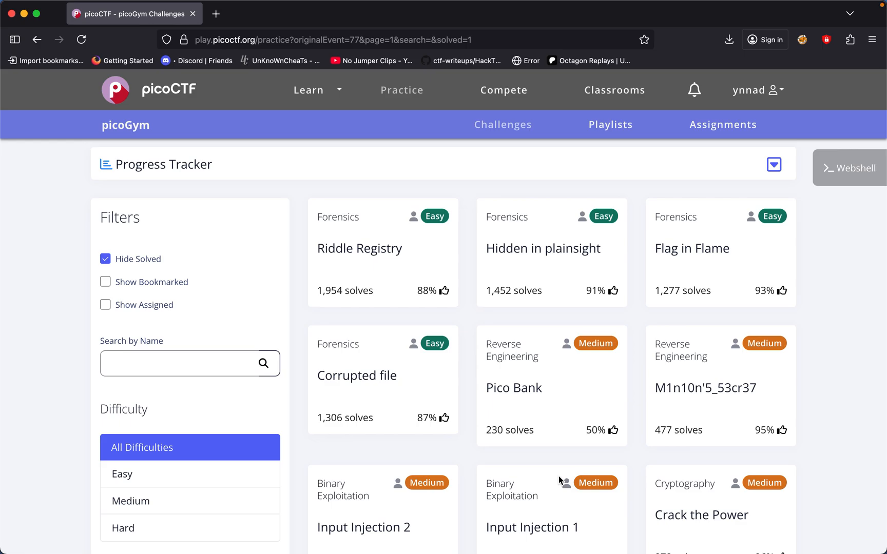
Open the Riddle Registry challenge, whose description says the flag hides in PDF metadata
{"action": "left_click", "coordinate": [358, 248]}
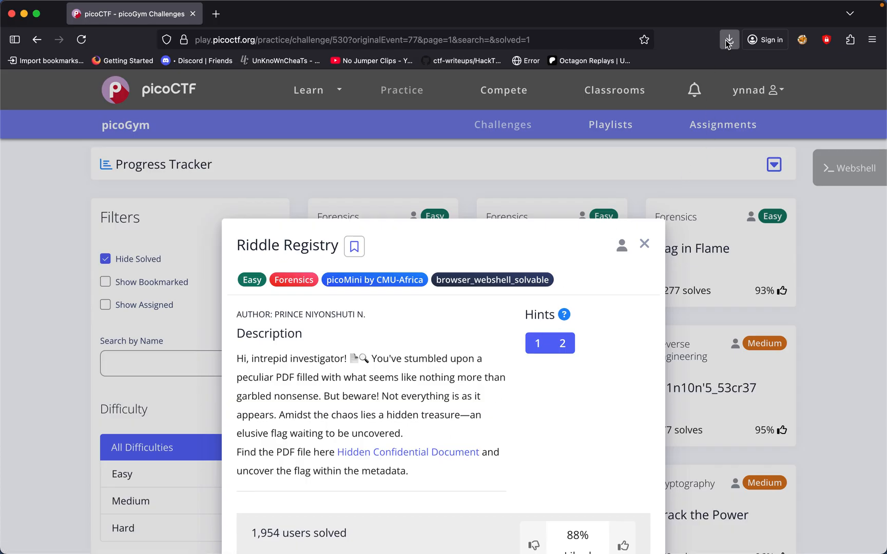
Open confidential.pdf from downloads and select the text under a black redaction bar
{"action": "left_click", "coordinate": [406, 452]}
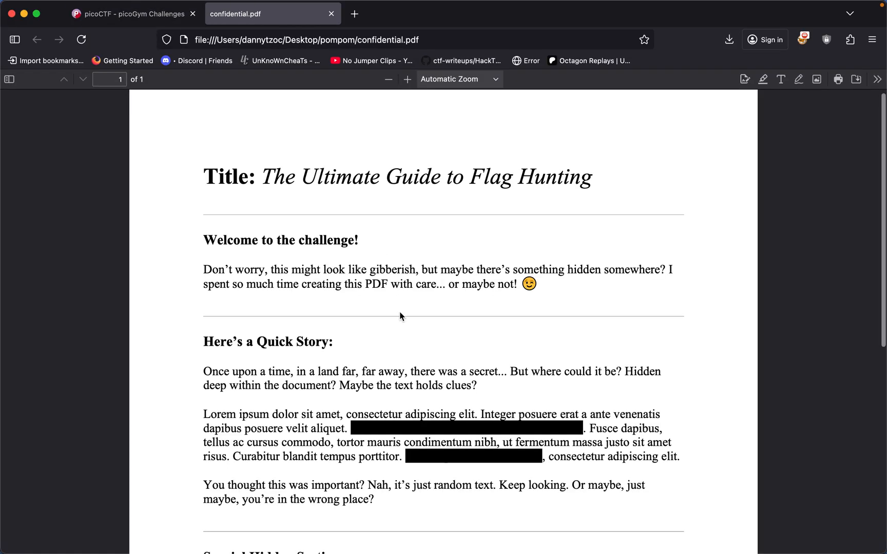
{"action": "scroll", "scroll_direction": "down", "scroll_amount": 3}
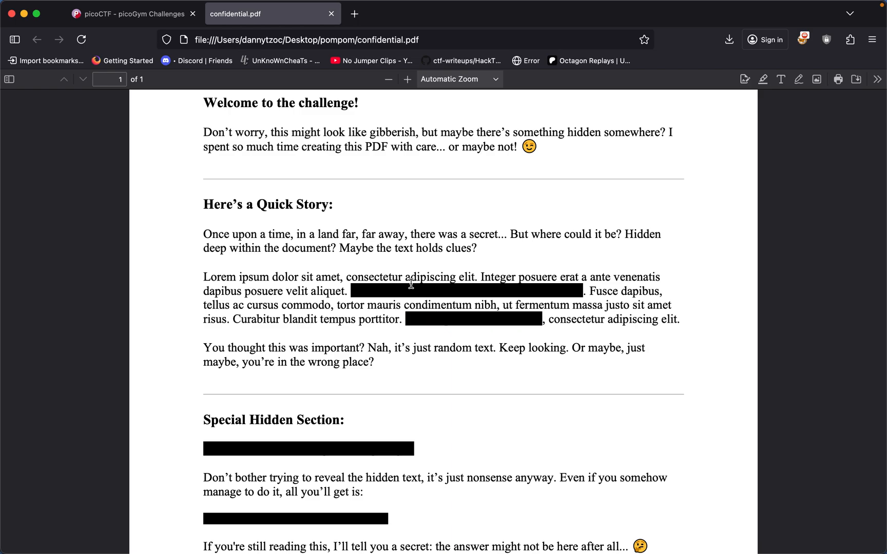
{"action": "left_click_drag", "start_coordinate": [203, 276], "coordinate": [660, 277]}
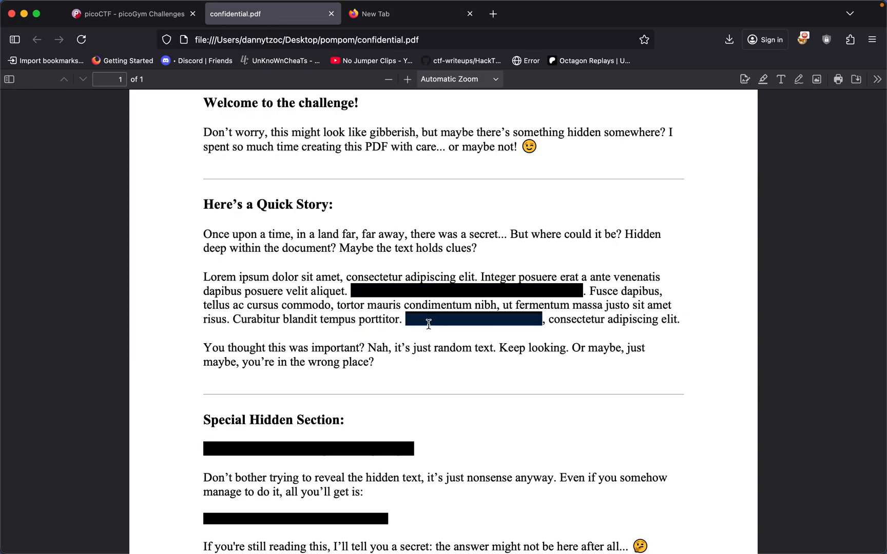
Reveal the redacted lines as decoys: 'Lorem ipsum dolor sit amet' and 'No flag here. Nice try though!'
{"action": "type", "text": "Lorem ipsum dolor sit amet"}
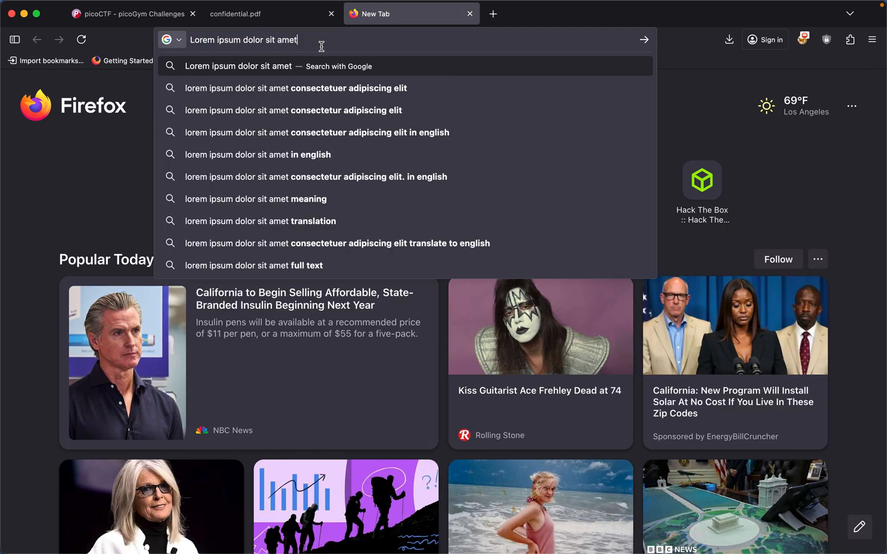
{"action": "left_click", "coordinate": [271, 13]}
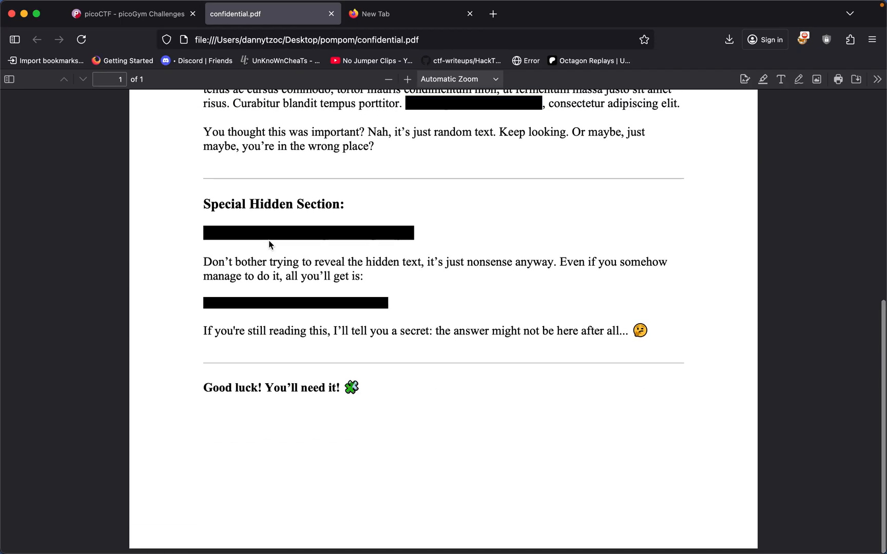
{"action": "triple_click", "coordinate": [309, 232]}
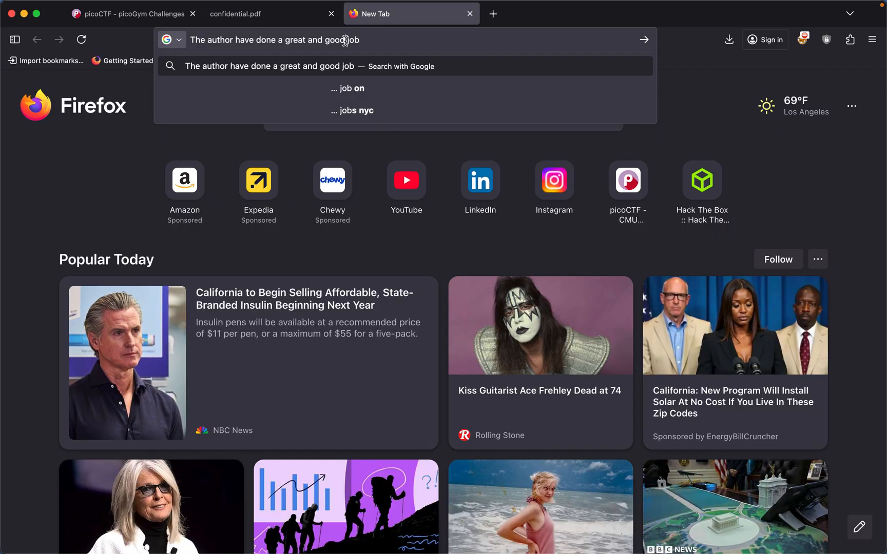
{"action": "type", "text": "No flag here. Nice try though!"}
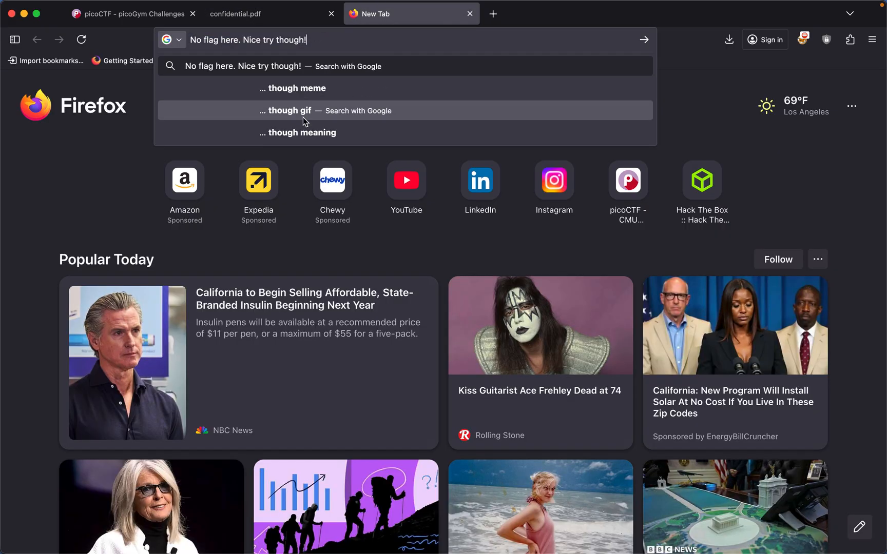
{"action": "mouse_move", "coordinate": [243, 13]}
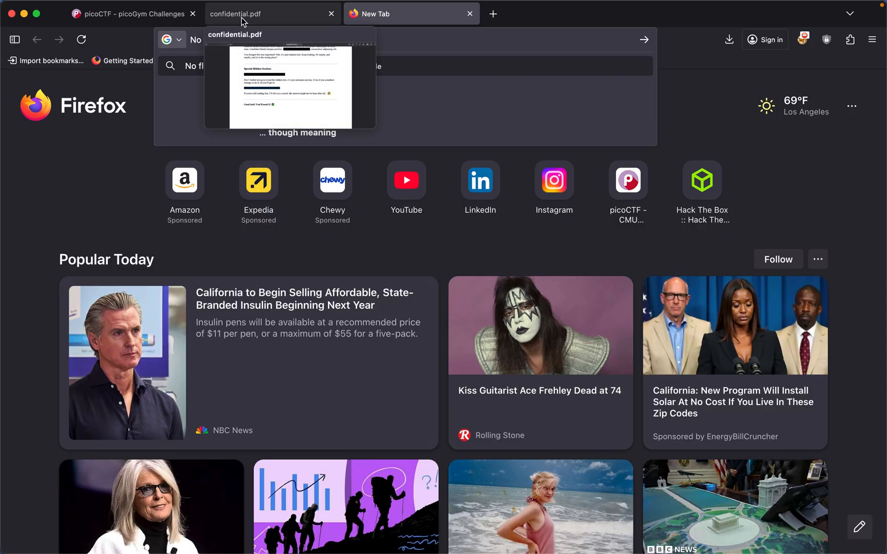
{"action": "left_click", "coordinate": [130, 13]}
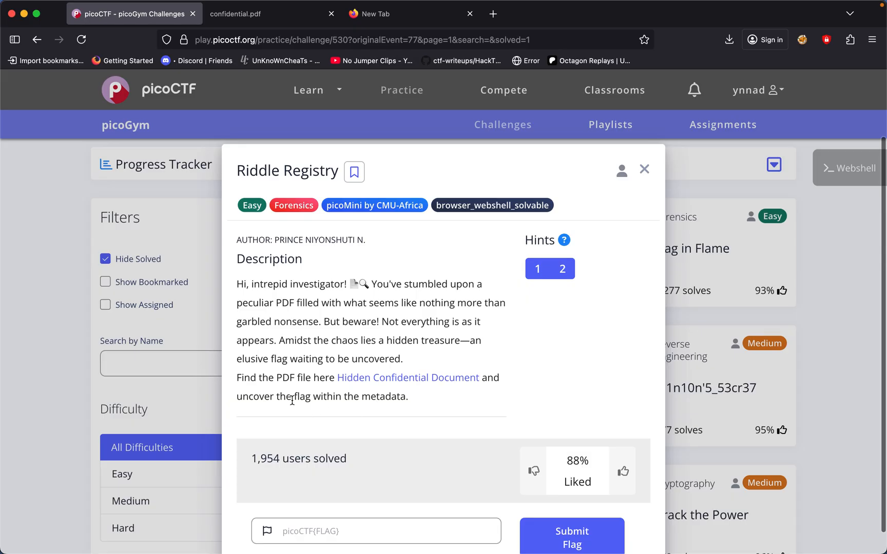
{"action": "mouse_move", "coordinate": [397, 30]}
{"action": "type", "text": "pdf"}
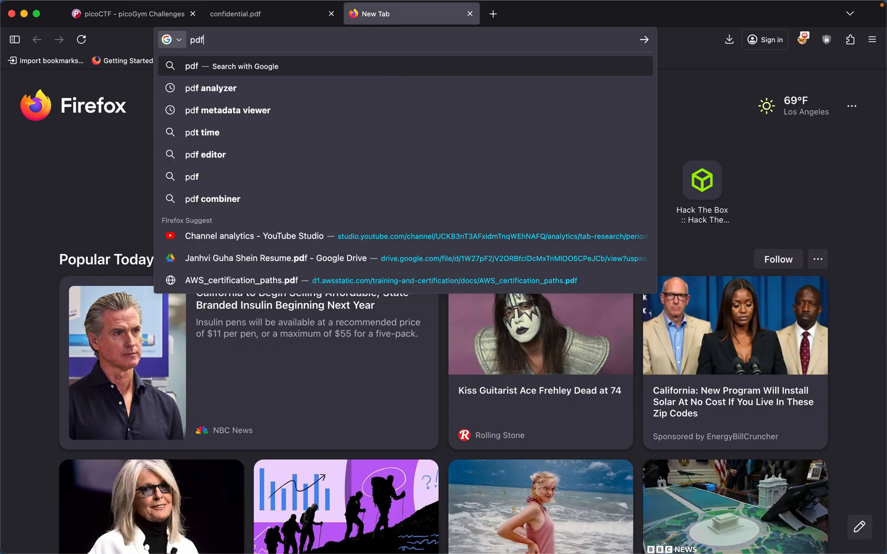
Choose the 'pdf metadata viewer' search result to reach Metadata2Go's View Metadata tool
{"action": "left_click", "coordinate": [226, 111]}
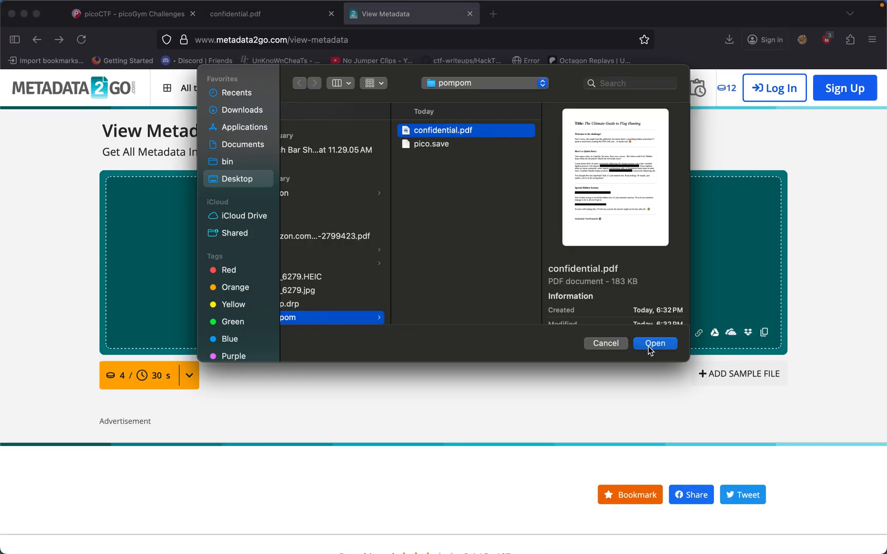
Extract confidential.pdf's metadata and decode its base64 value into picoCTF{puzzl3d_m3tadata_f0und!_c2073669}
{"action": "left_click", "coordinate": [654, 343]}
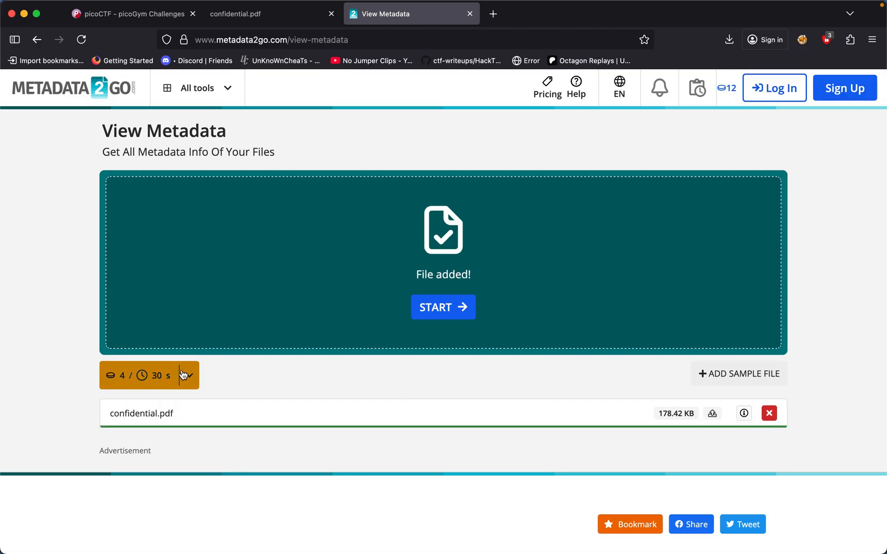
{"action": "left_click", "coordinate": [443, 307]}
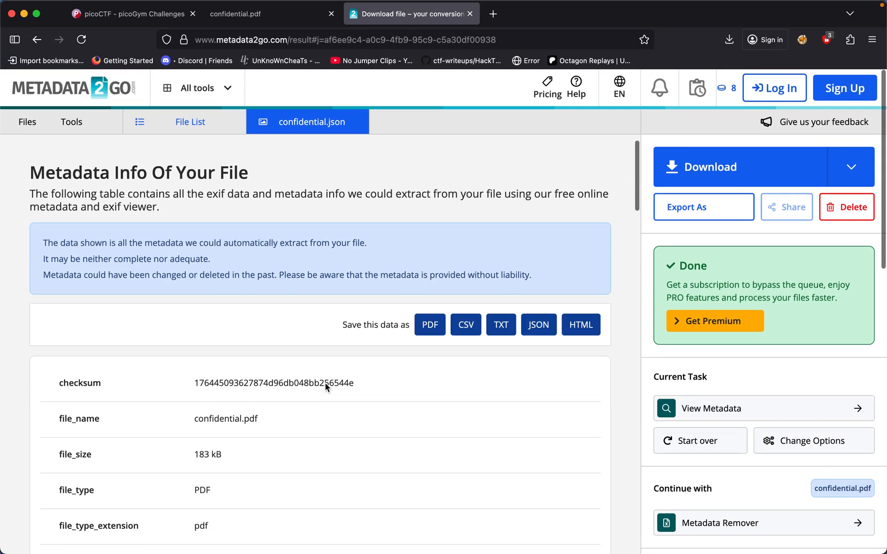
{"action": "scroll", "scroll_direction": "down", "scroll_amount": 3}
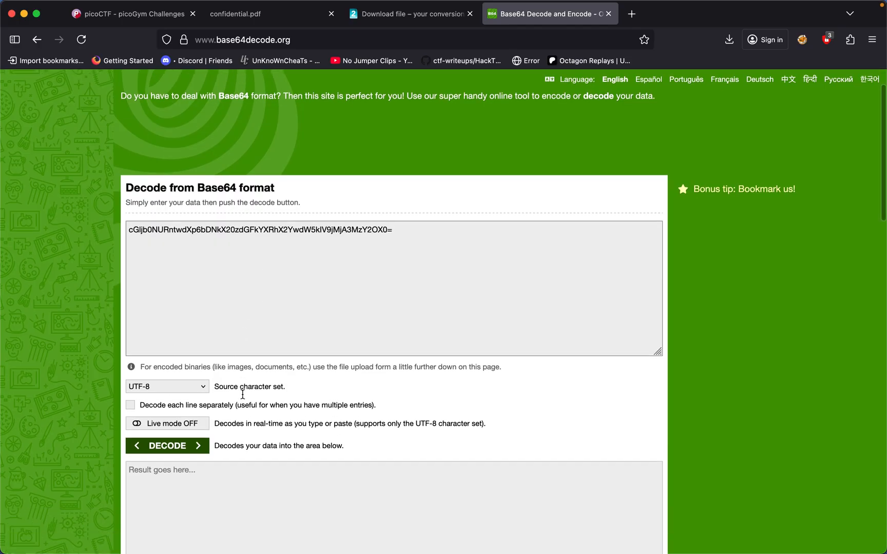
{"action": "left_click", "coordinate": [167, 464]}
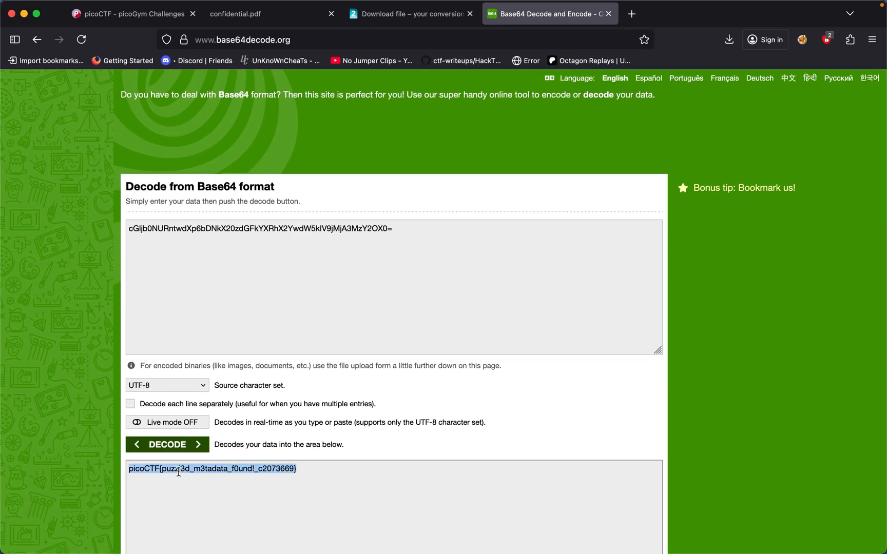
{"action": "left_click", "coordinate": [130, 13]}
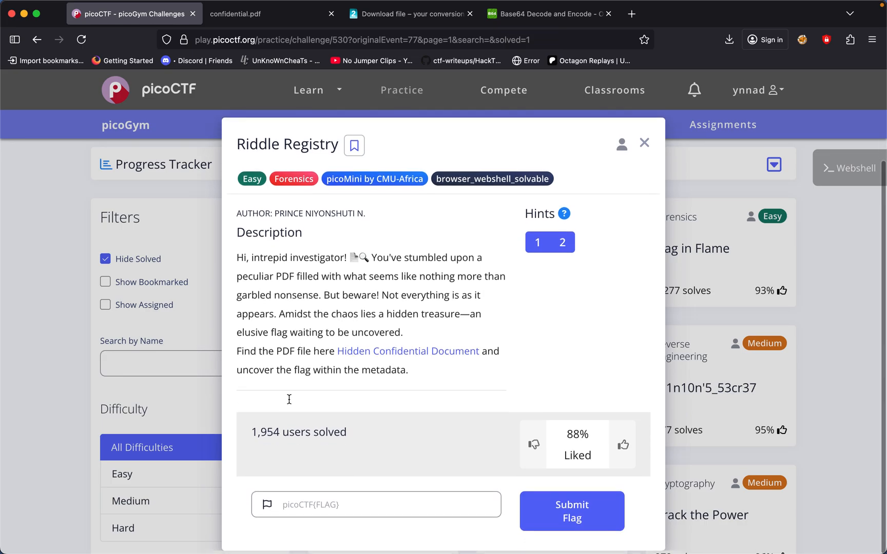
Submit the flag picoCTF{puzzl3d_m3tadata_f0und!_c2073669} for Riddle Registry
{"action": "type", "text": "picoCTF{puzzl3d_m3tadata_f0und!_c2073669}"}
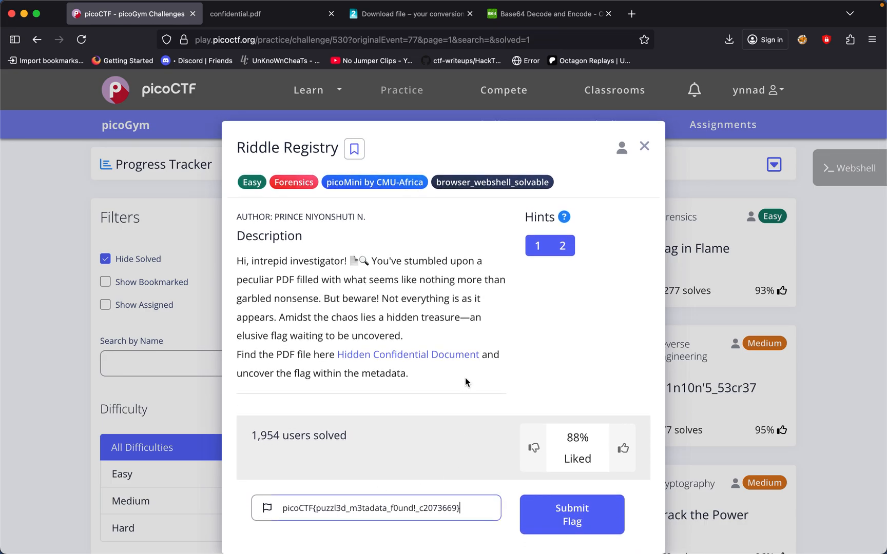
{"action": "left_click", "coordinate": [570, 515]}
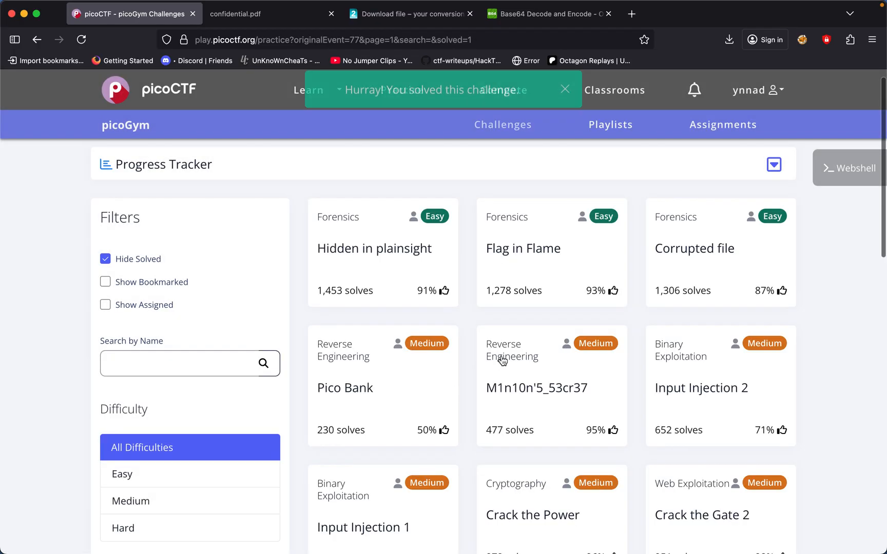